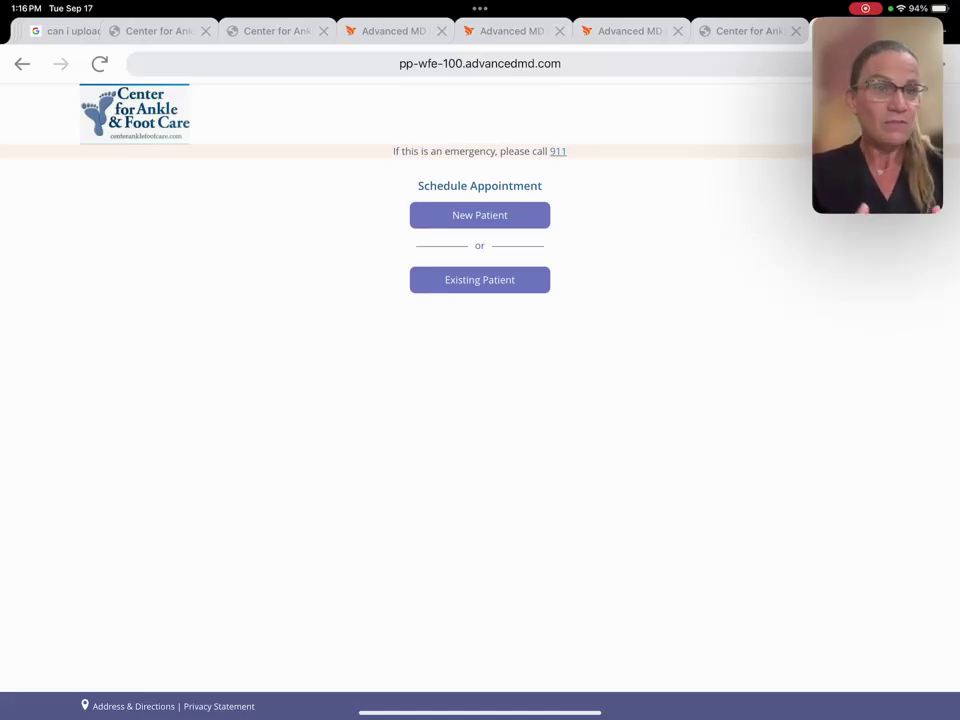
pyautogui.moveTo(352, 304)
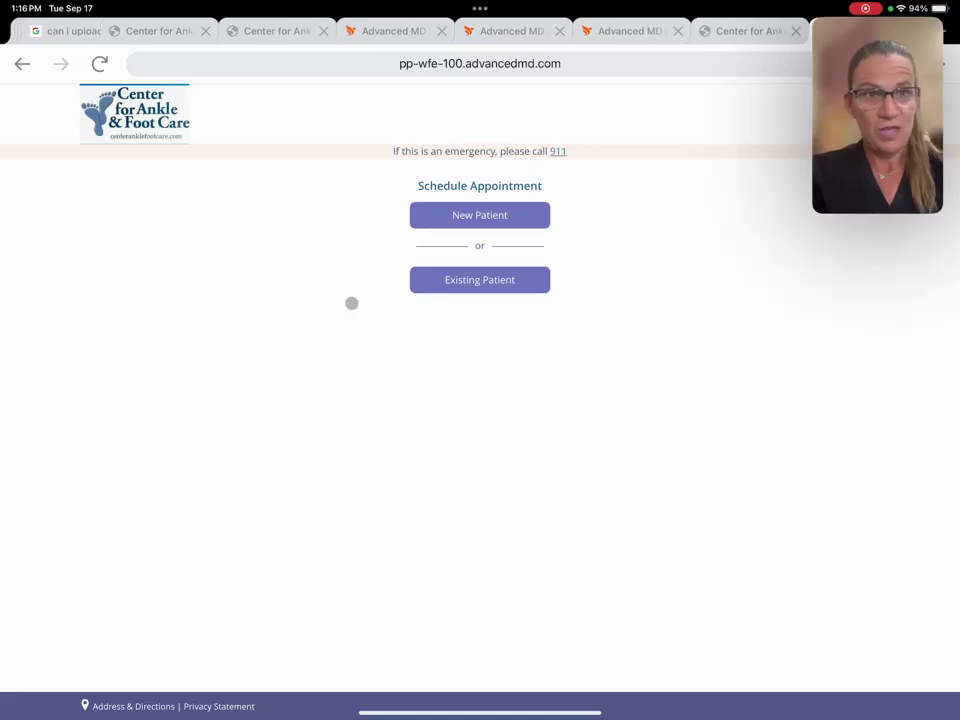
# Step: Begin booking as a new patient and reach the practice's terms and conditions page
pyautogui.click(480, 216)
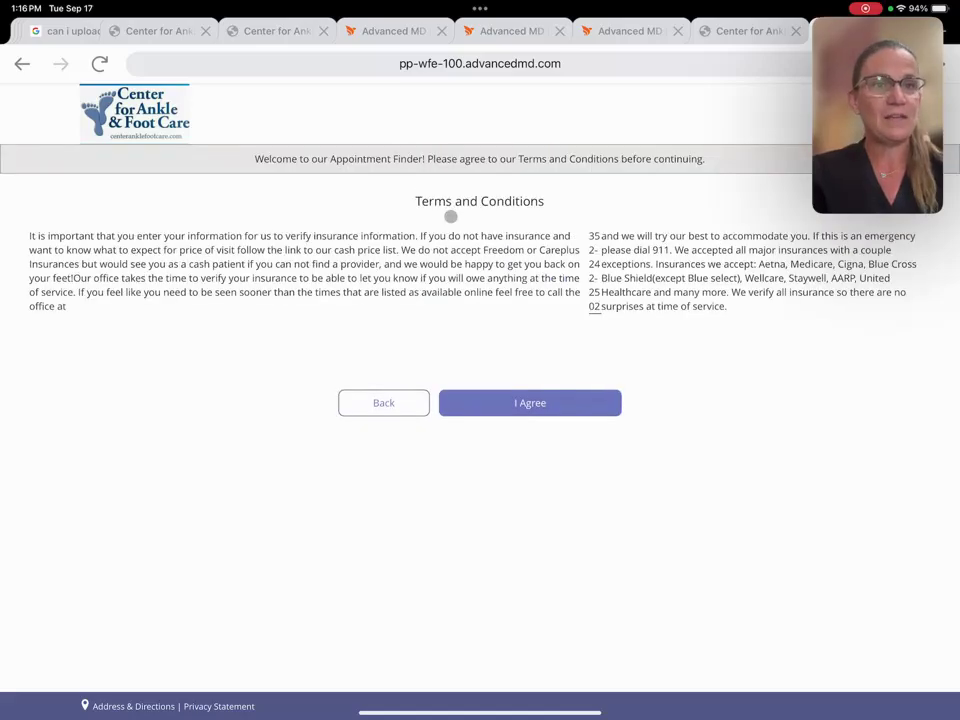
pyautogui.moveTo(432, 320)
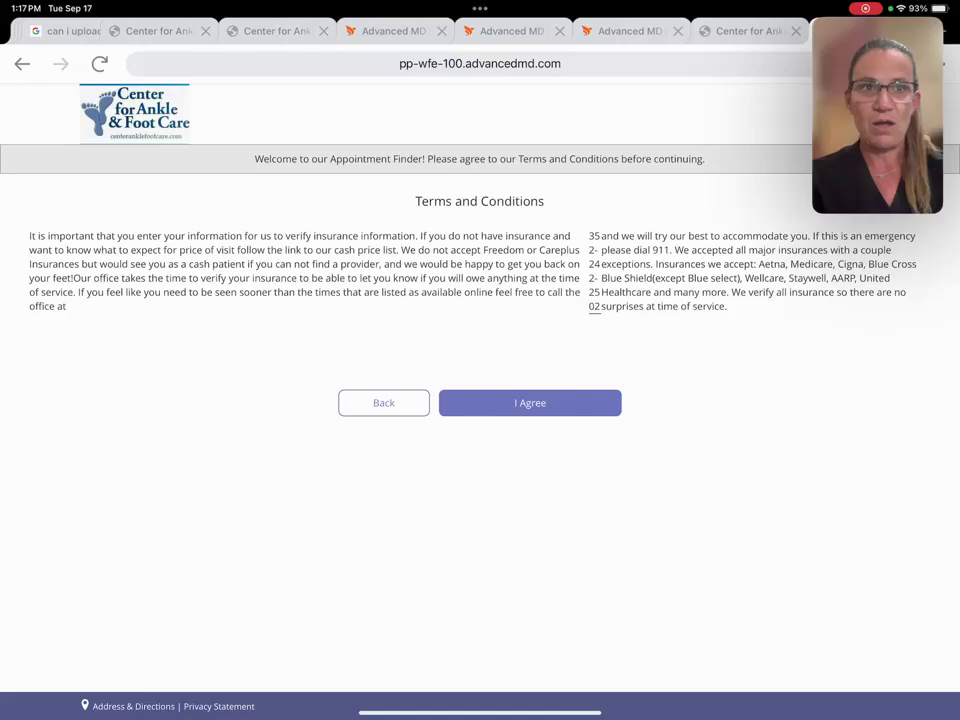
pyautogui.click(528, 404)
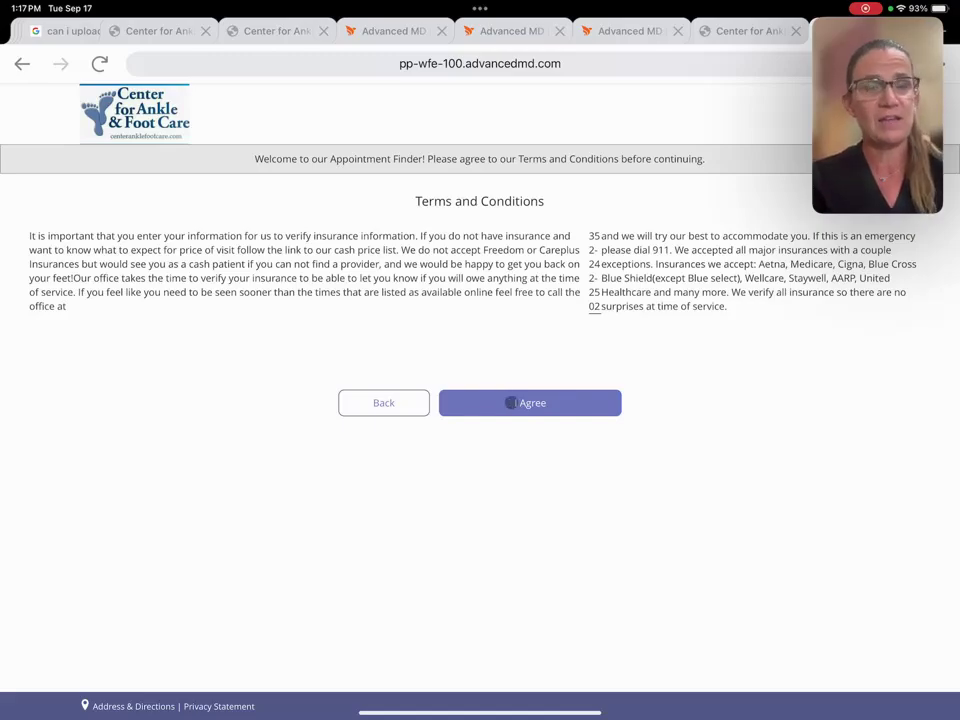
# Step: Accept the terms, then enter reason 'NEW PATIENT' with visit details 'Heel pain'
pyautogui.click(528, 402)
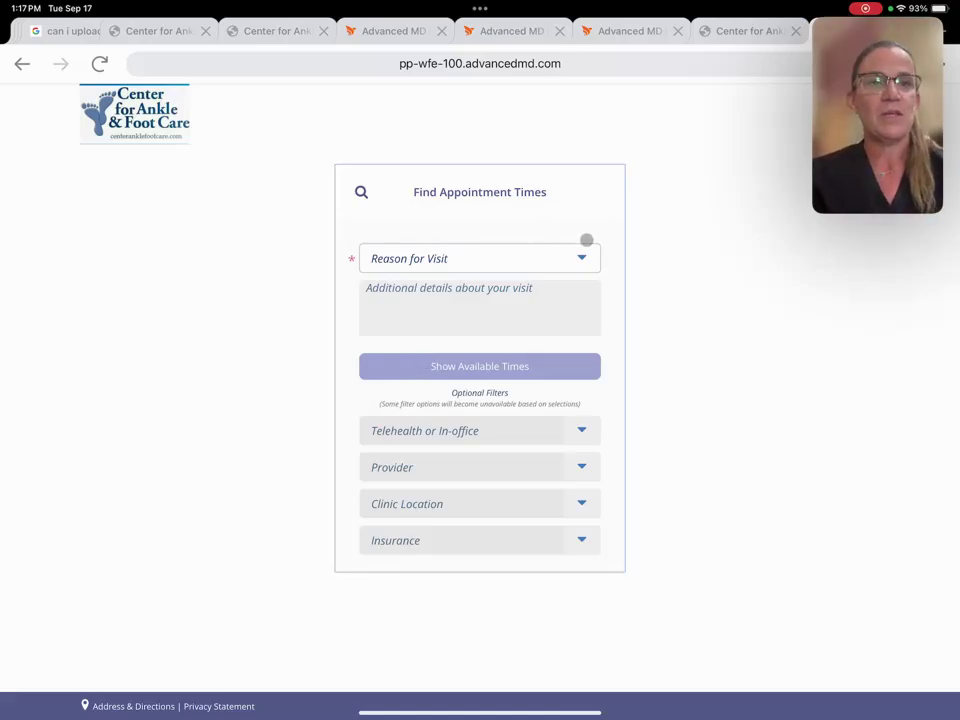
pyautogui.write('NEW PATIENT')
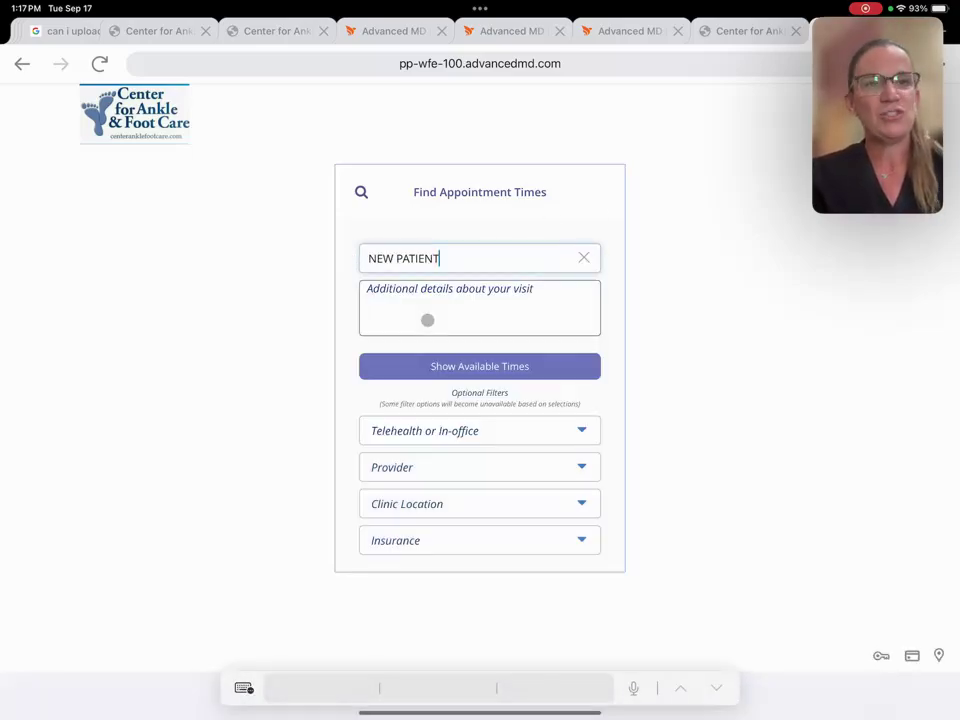
pyautogui.click(428, 308)
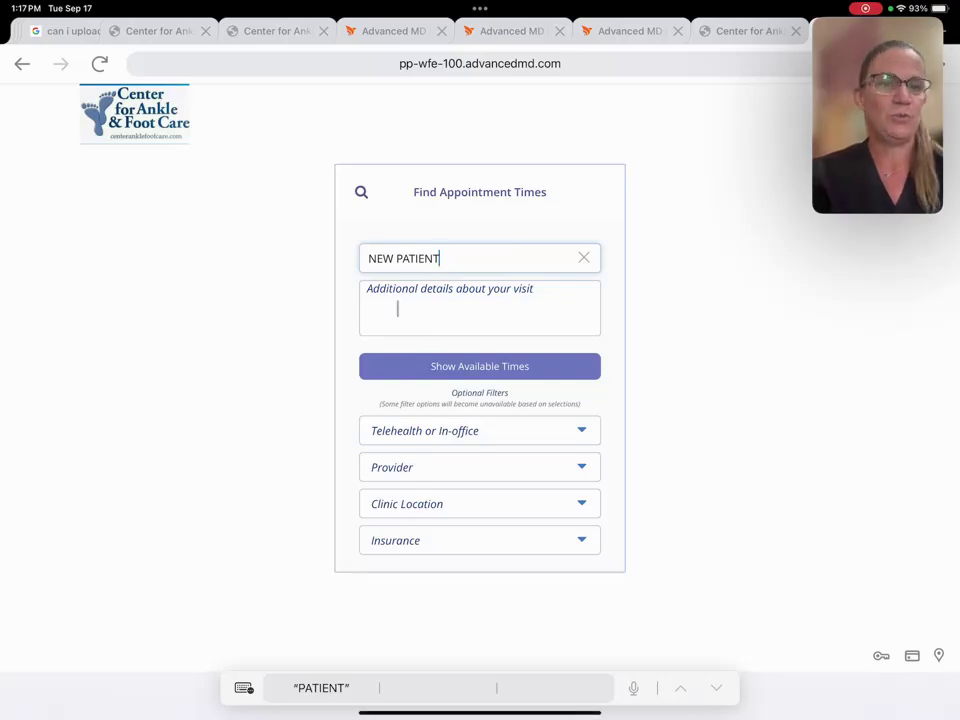
pyautogui.write('Heel')
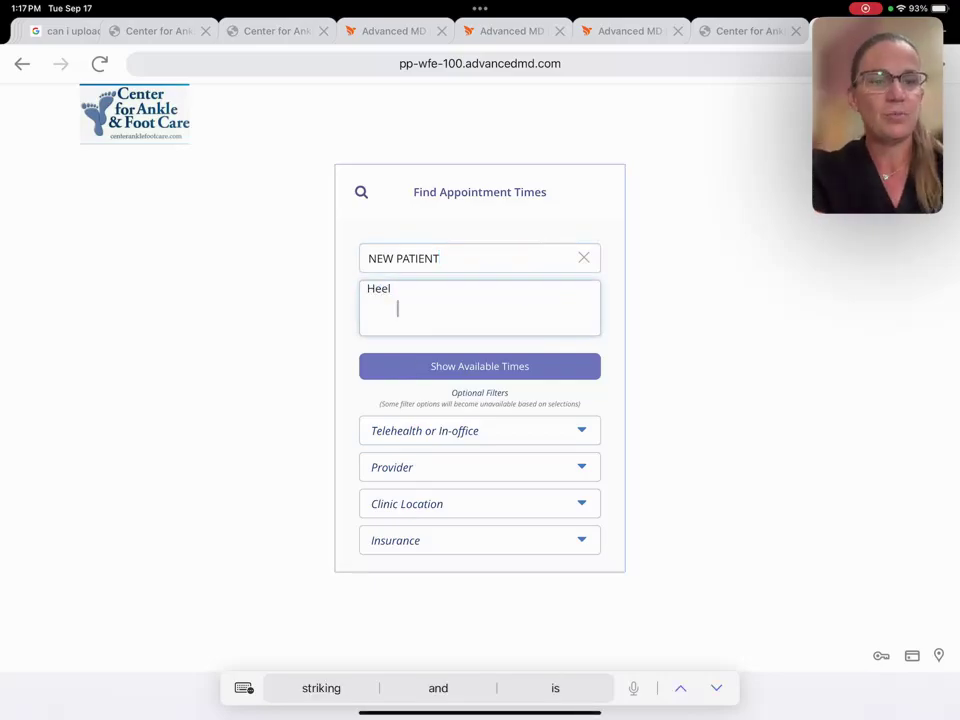
pyautogui.write('pain')
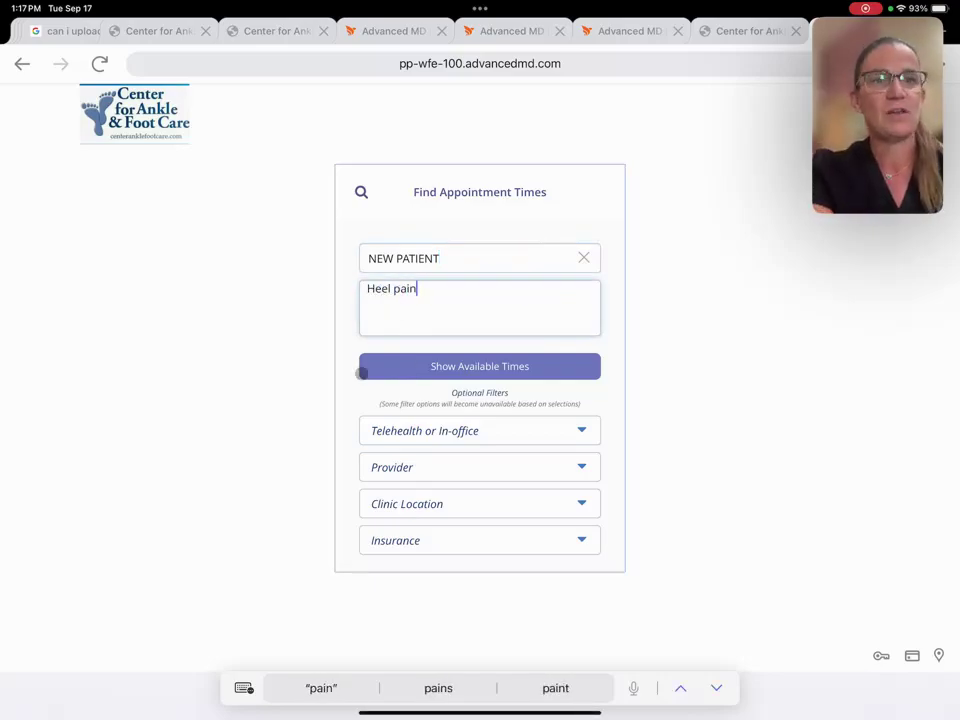
# Step: Show available times, toggle the Telehealth/In-office filters, and expand the first provider's Thursday slots
pyautogui.click(480, 366)
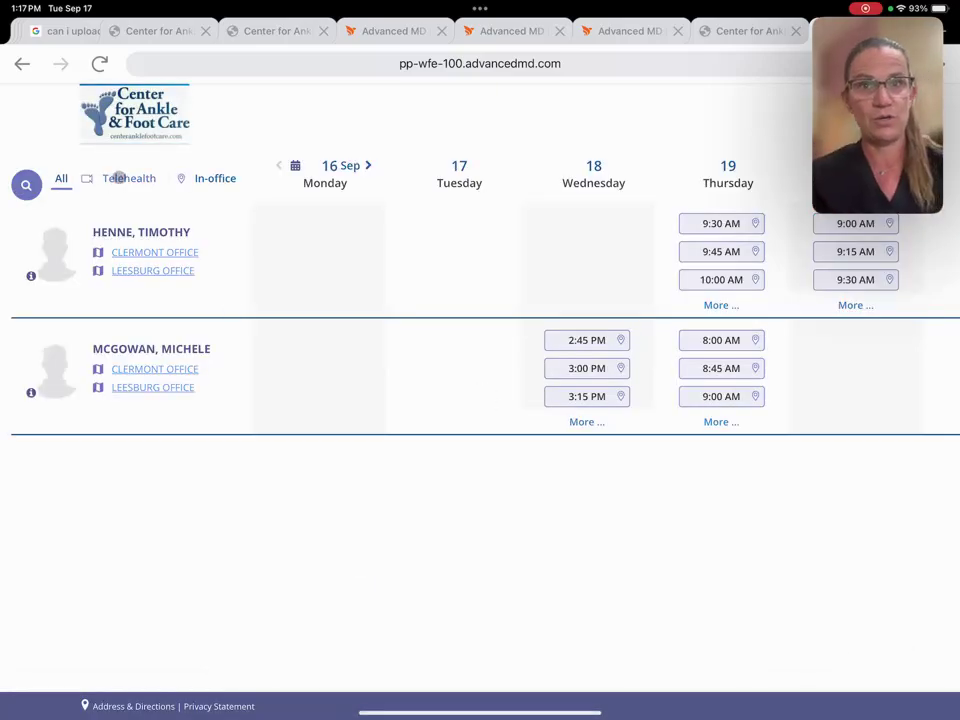
pyautogui.click(130, 178)
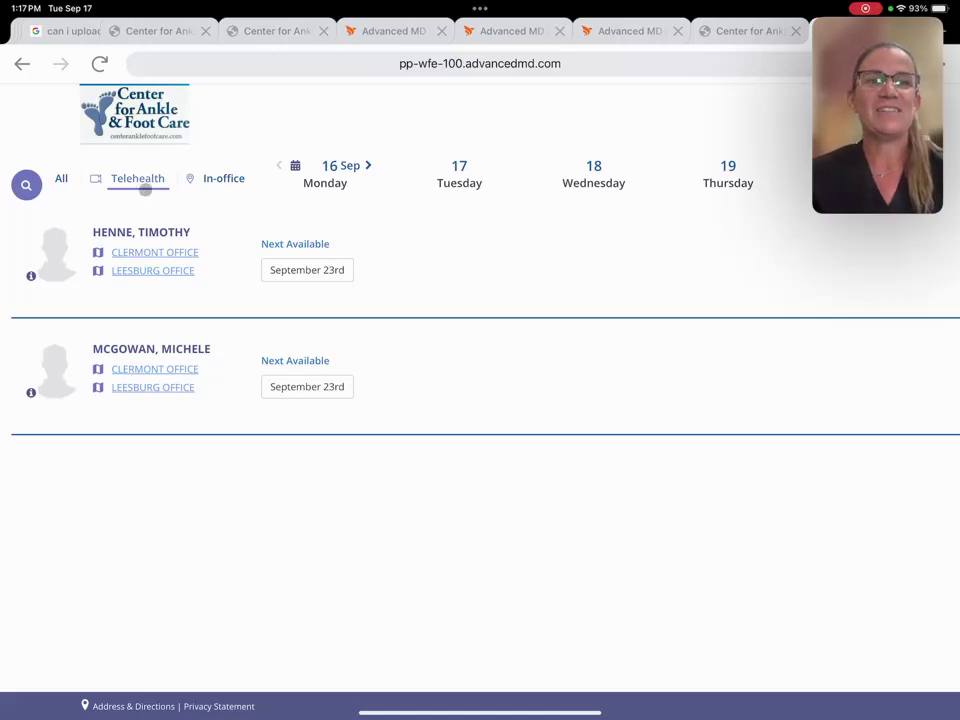
pyautogui.click(60, 178)
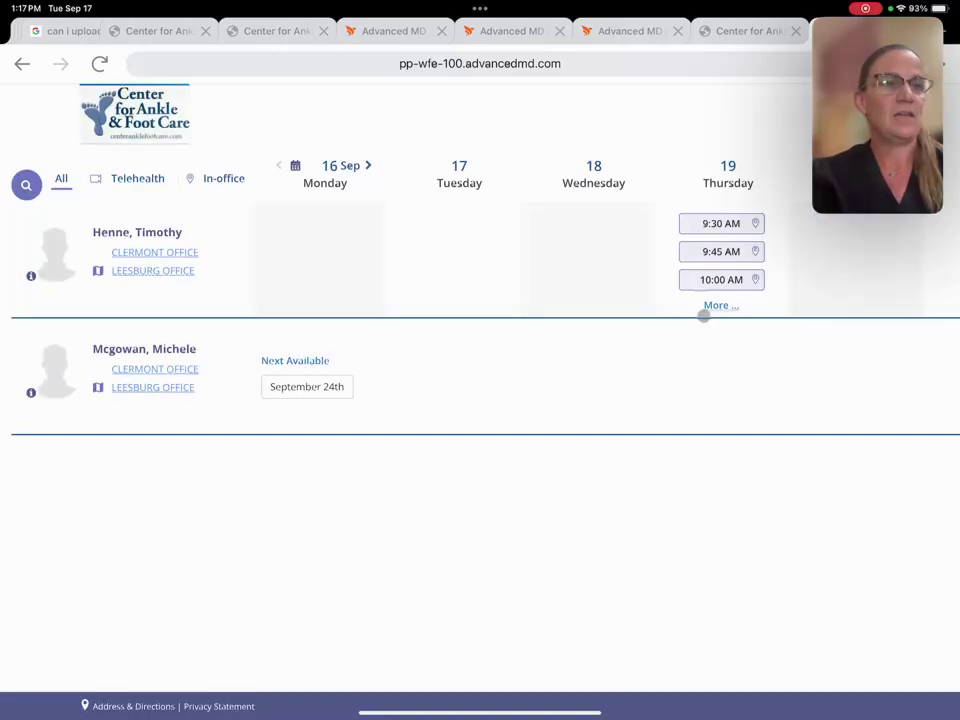
pyautogui.click(720, 304)
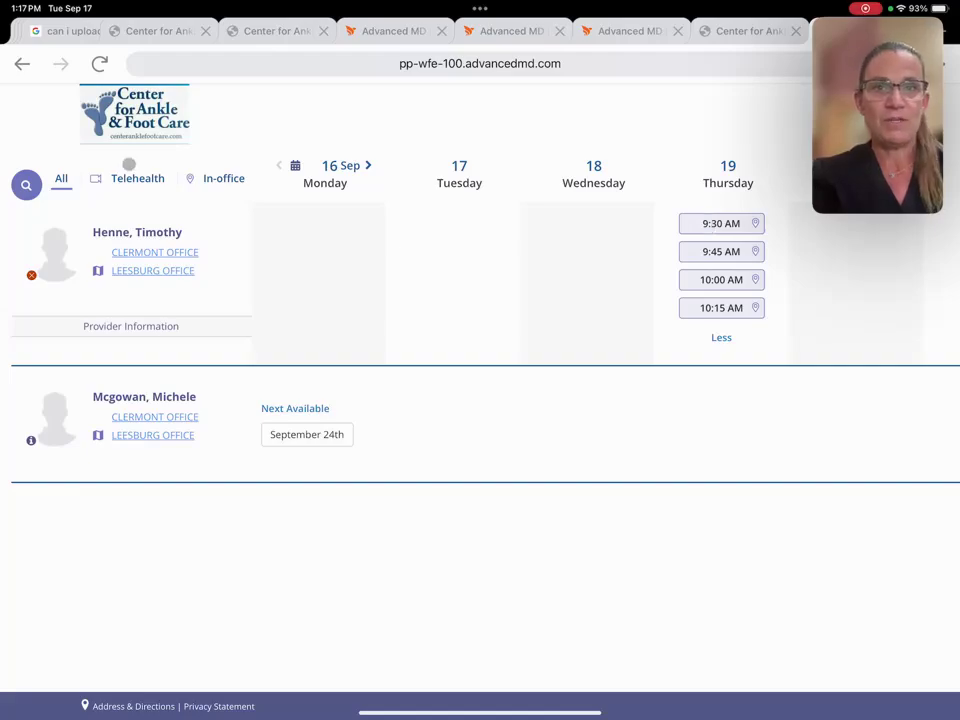
pyautogui.moveTo(136, 178)
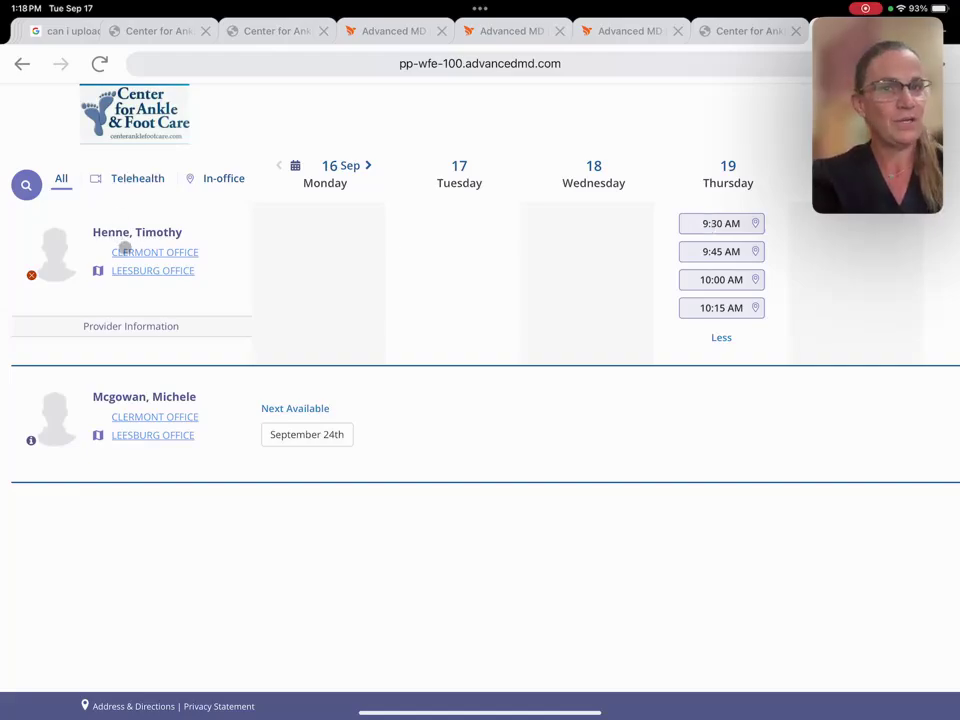
pyautogui.moveTo(722, 224)
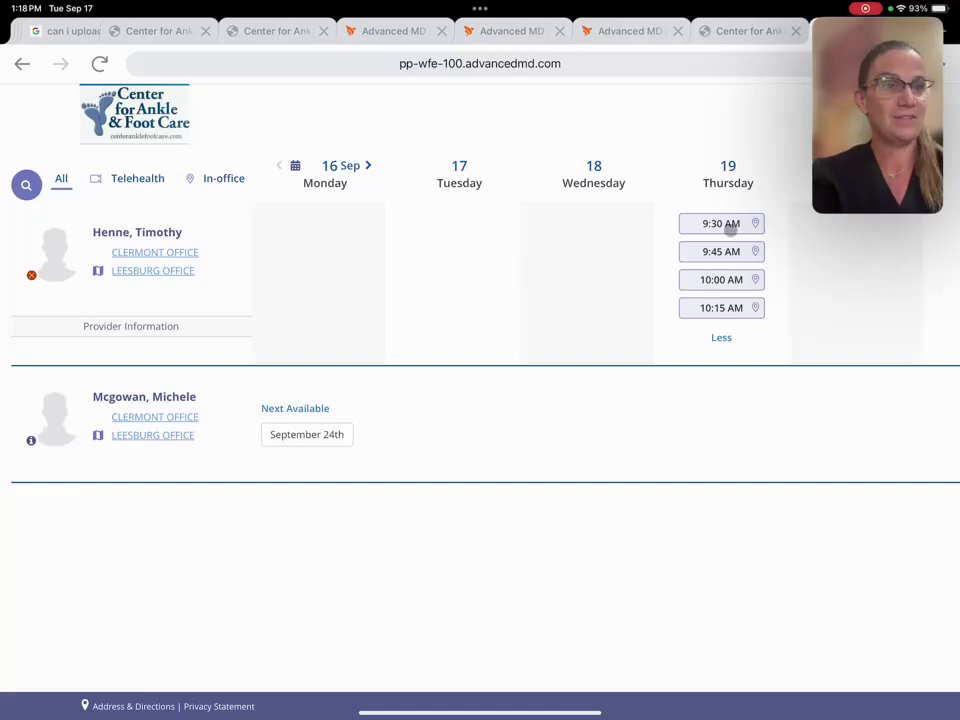
# Step: Book the Thursday, September 19 9:30 AM in-office slot at the Leesburg office
pyautogui.click(720, 224)
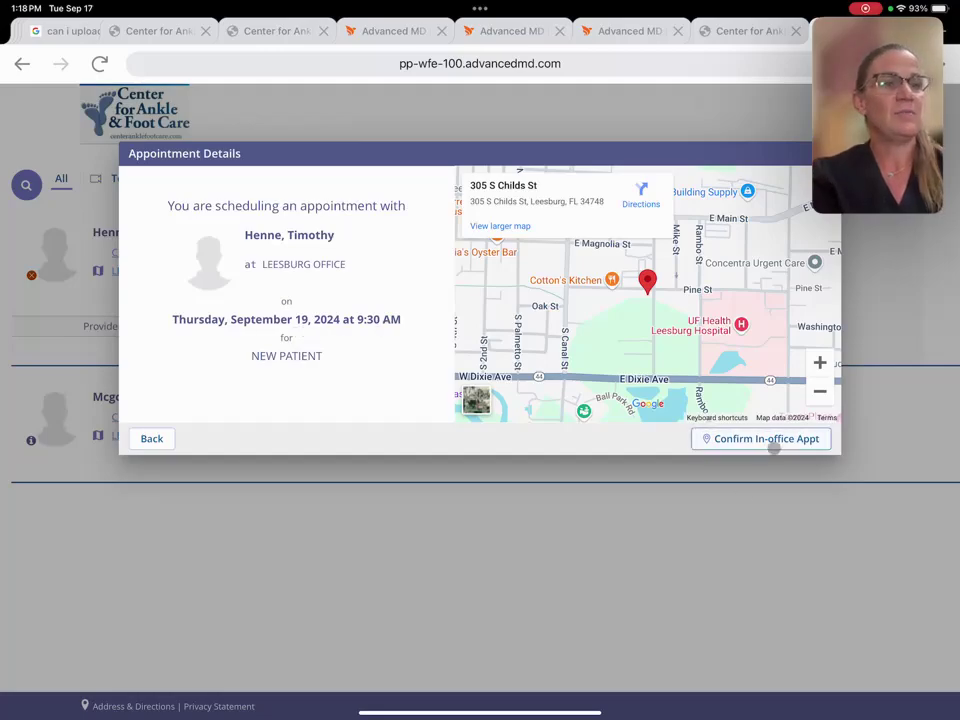
pyautogui.click(760, 438)
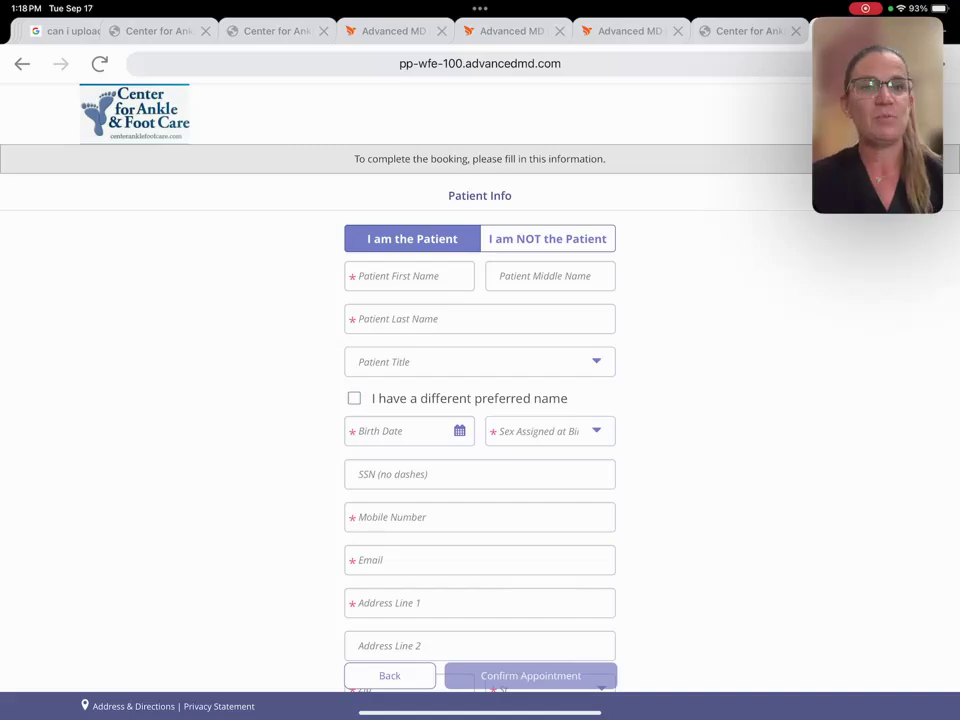
pyautogui.scroll(-3)
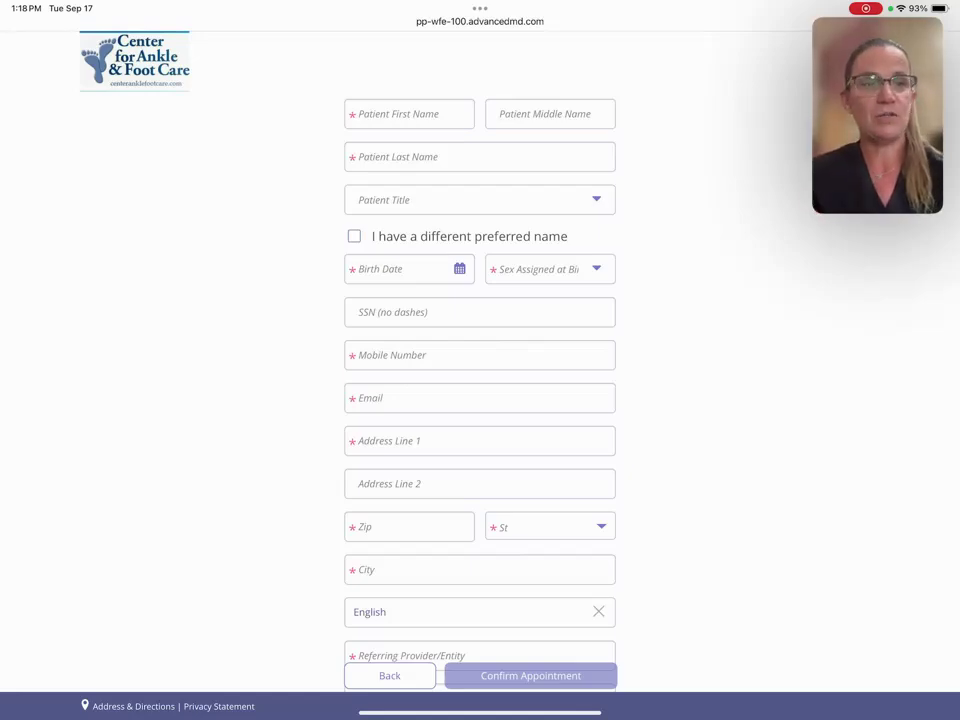
# Step: Scroll the Patient Info form down to the ID, insurance card and medical document upload areas
pyautogui.scroll(-3)
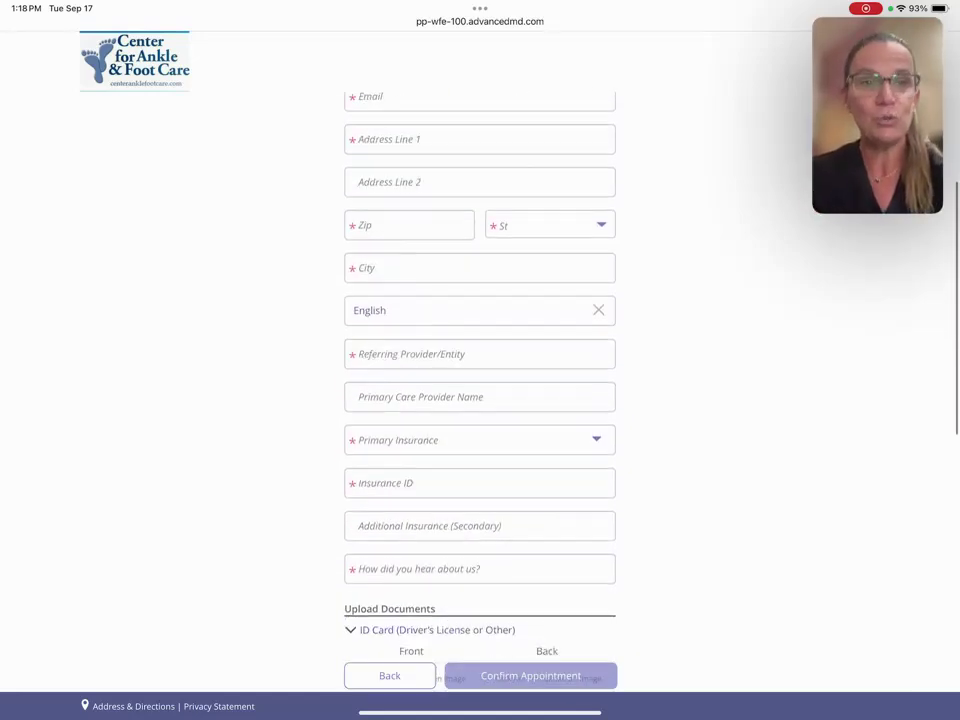
pyautogui.scroll(-3)
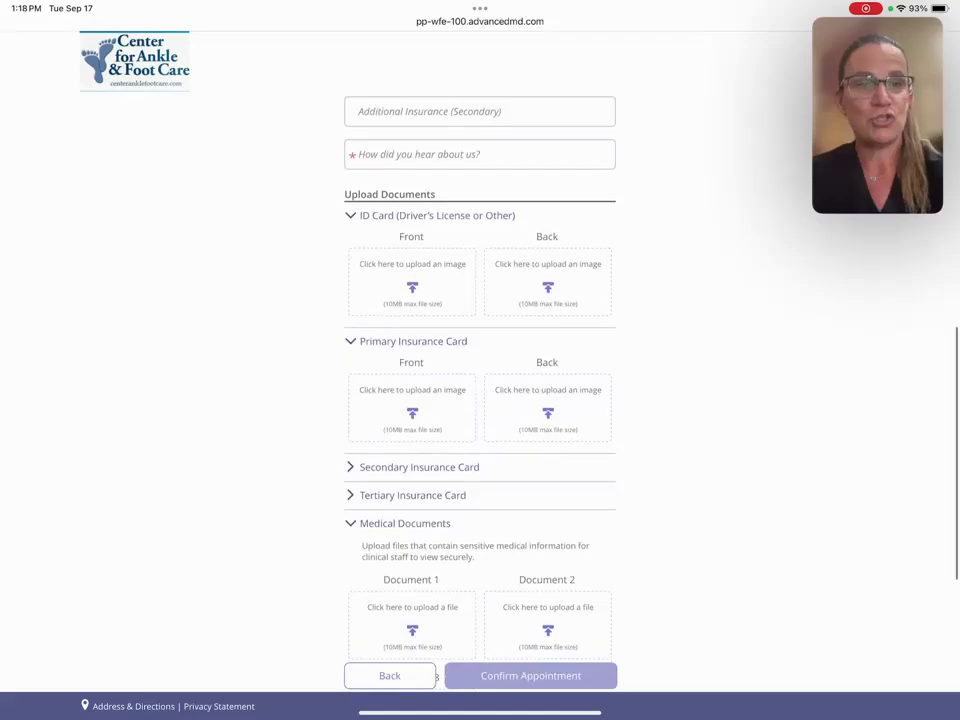
pyautogui.scroll(-3)
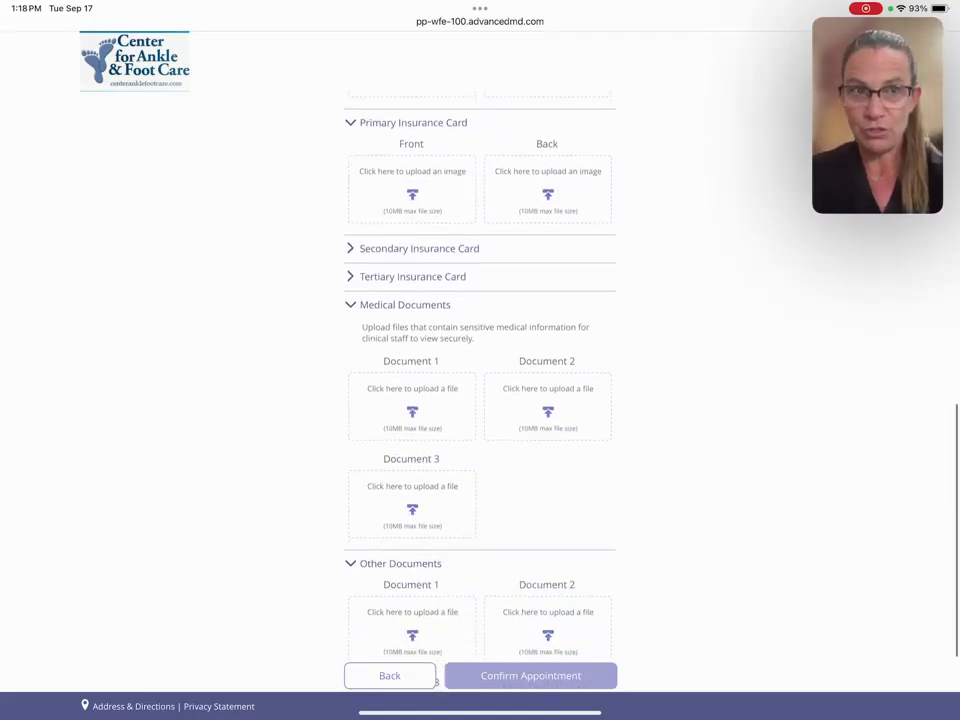